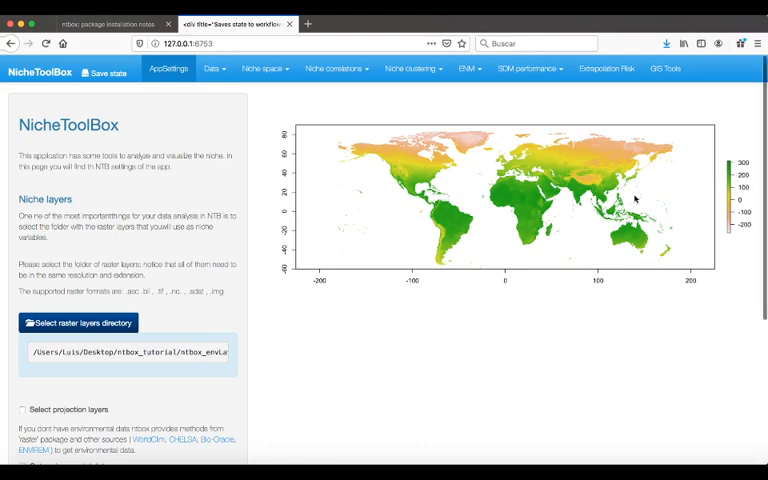
# Choose the wc_bio_10 folder of bio .tif rasters as the niche layers directory.
pyautogui.click(77, 322)
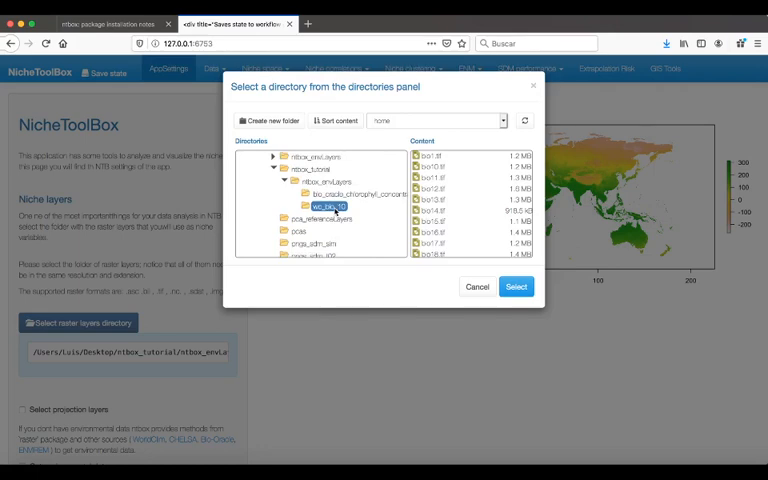
pyautogui.moveTo(392, 300)
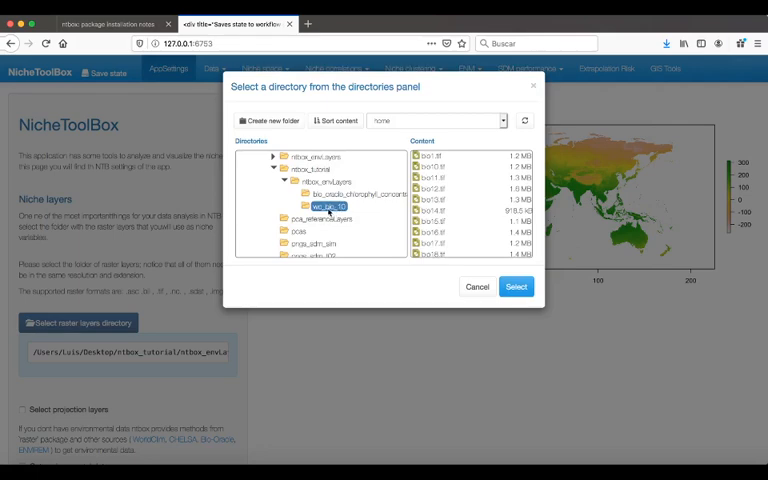
# Confirm wc_bio_10 as the raster source and scroll to the niche-layer loading settings.
pyautogui.click(515, 286)
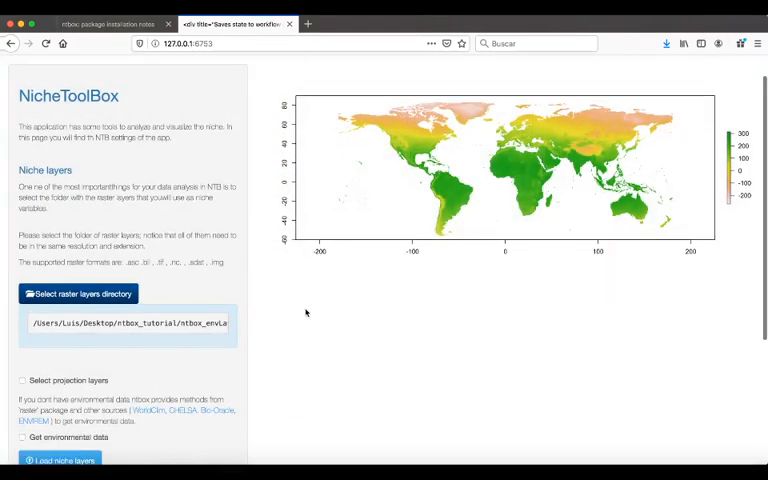
pyautogui.scroll(-3)
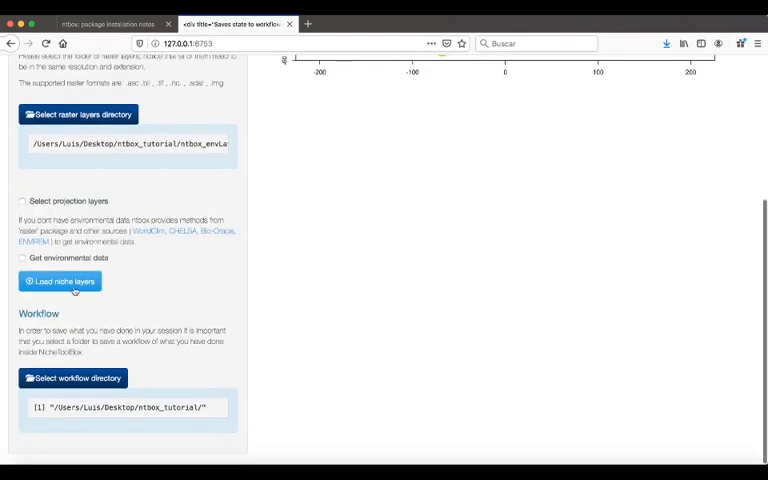
pyautogui.moveTo(298, 274)
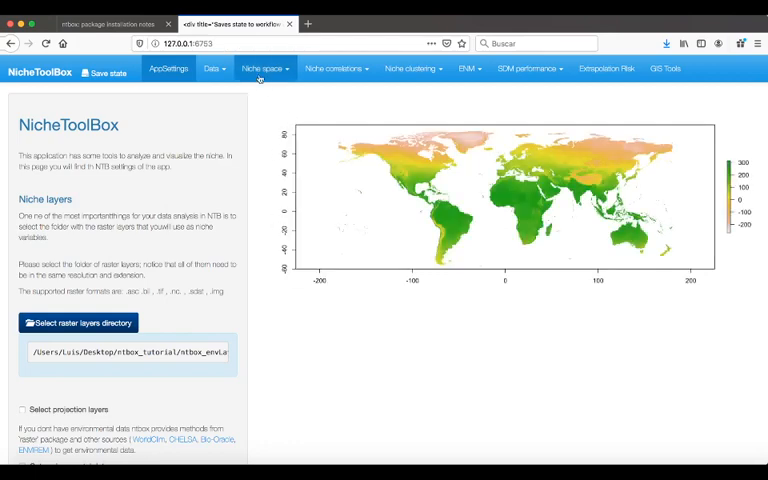
# Extract bioclimatic values for GBIF records over All raster area into a 250-entry table.
pyautogui.click(263, 68)
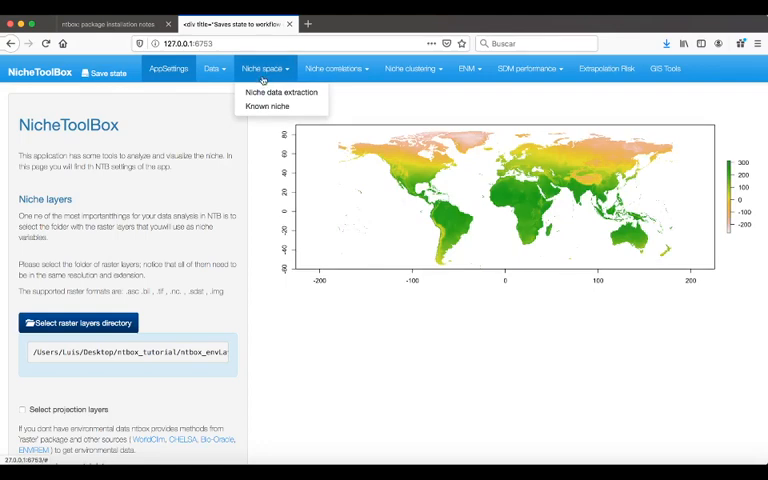
pyautogui.click(281, 92)
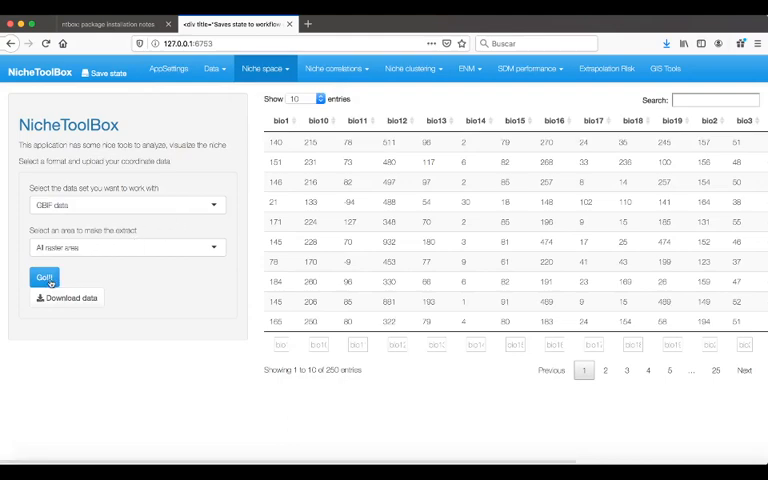
pyautogui.click(44, 277)
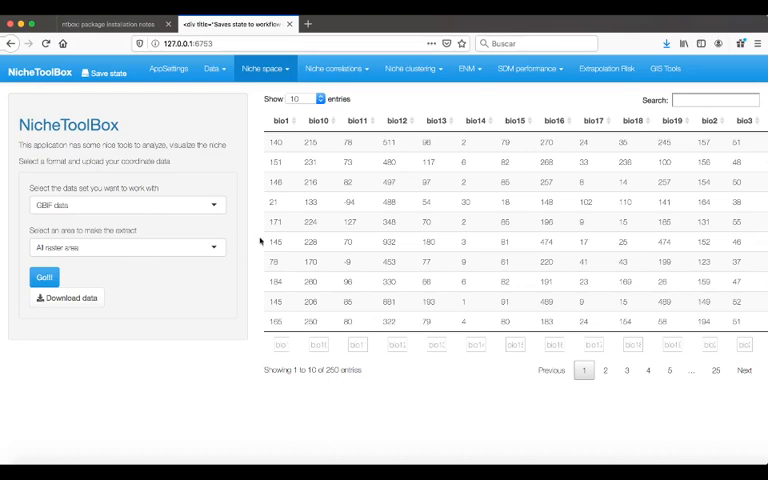
pyautogui.click(213, 68)
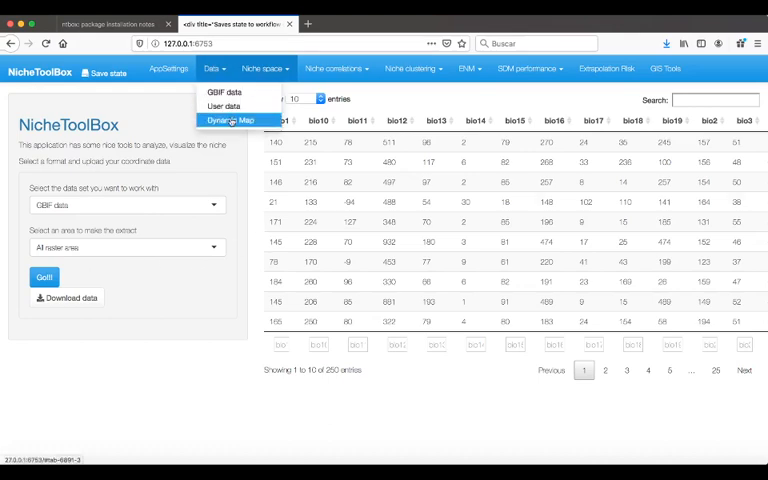
pyautogui.click(232, 120)
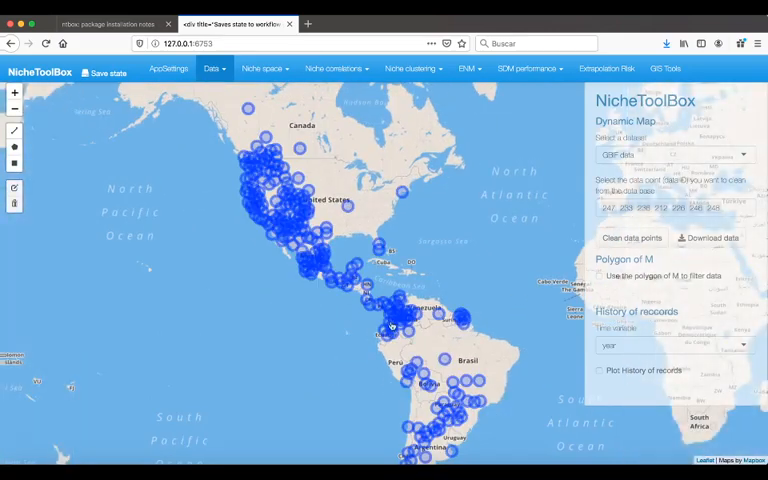
pyautogui.click(263, 68)
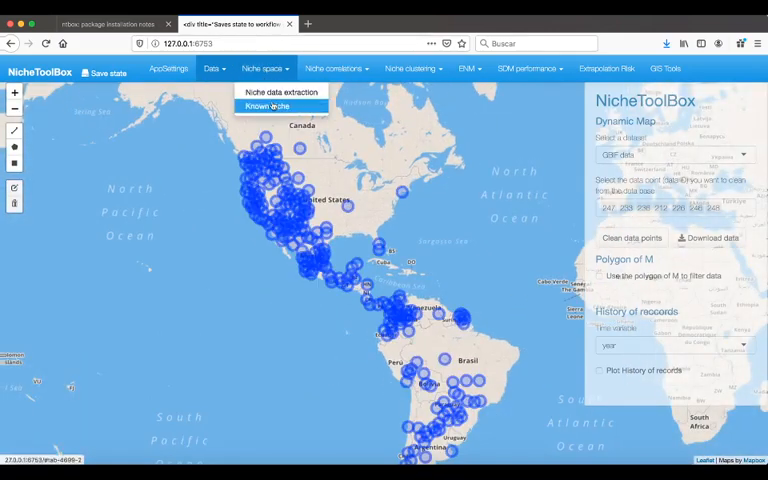
pyautogui.moveTo(282, 92)
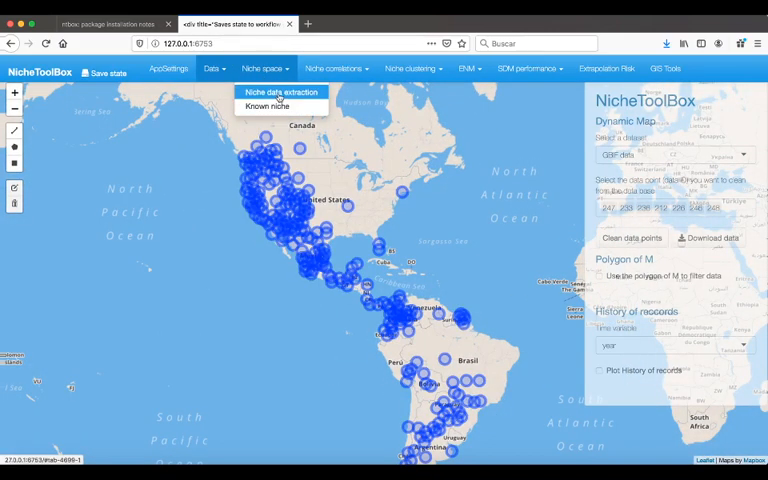
pyautogui.click(280, 92)
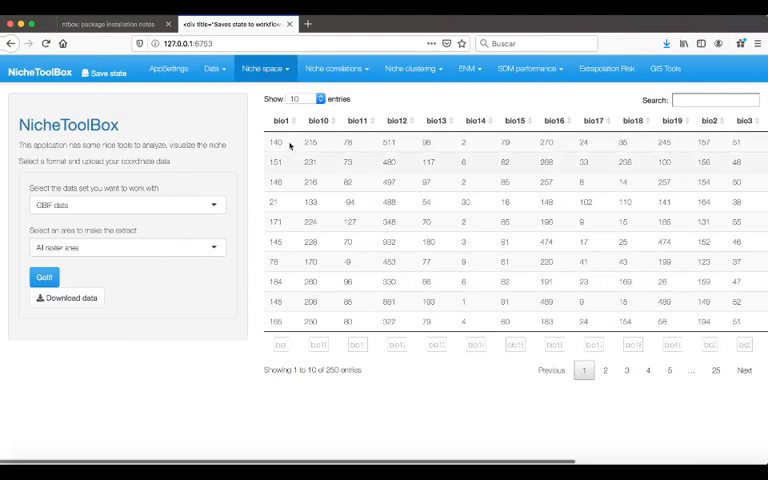
pyautogui.click(262, 68)
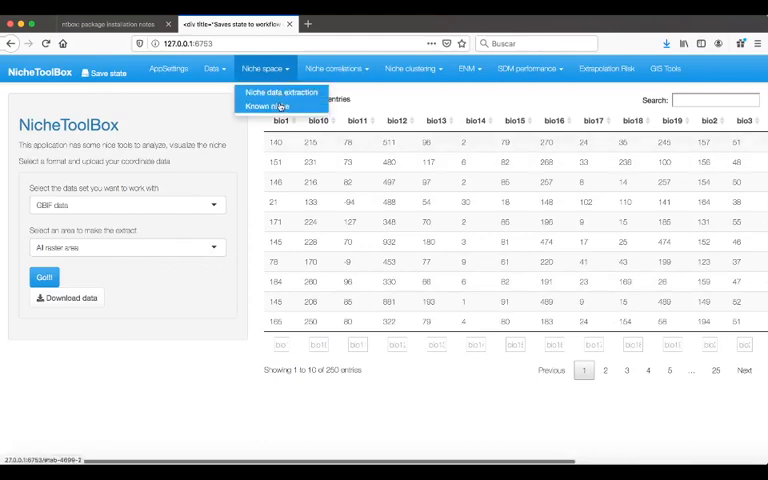
pyautogui.moveTo(282, 116)
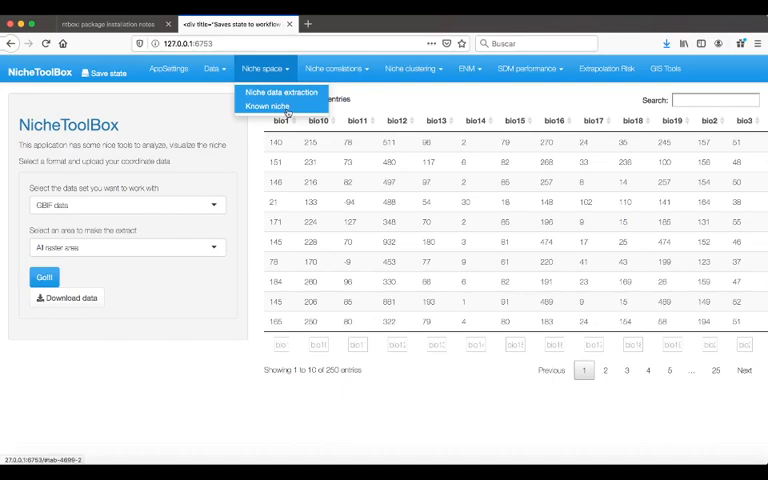
# Open the Known niche 3D plot with bio1, bio5 and bio12 as axes.
pyautogui.click(270, 106)
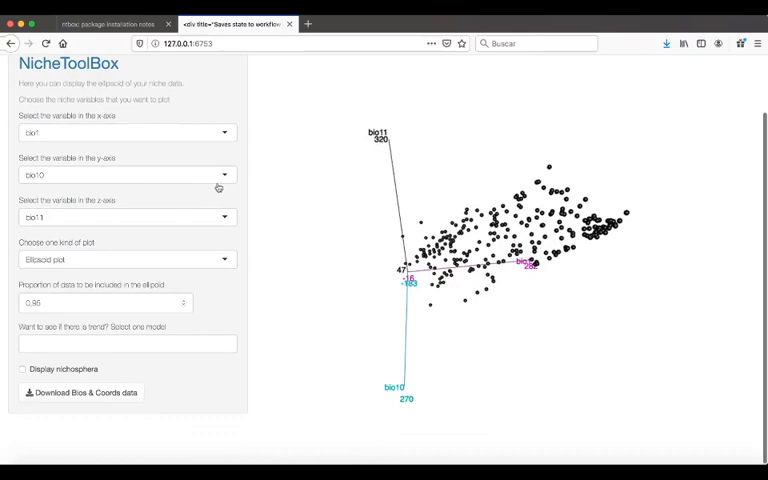
pyautogui.click(125, 175)
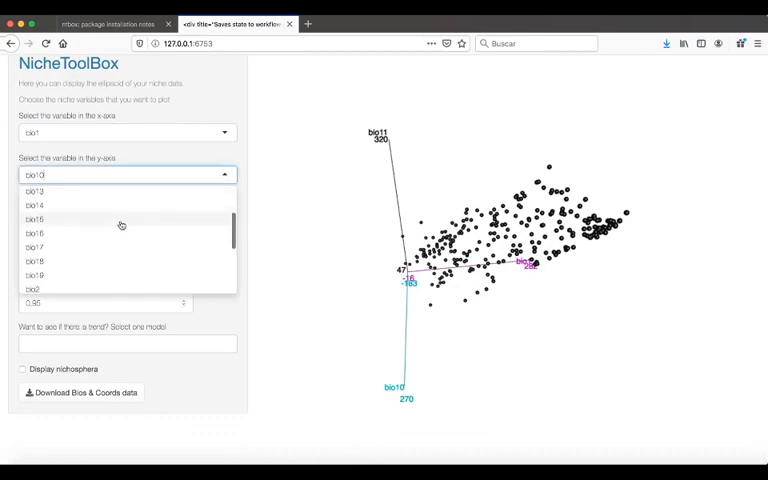
pyautogui.scroll(-3)
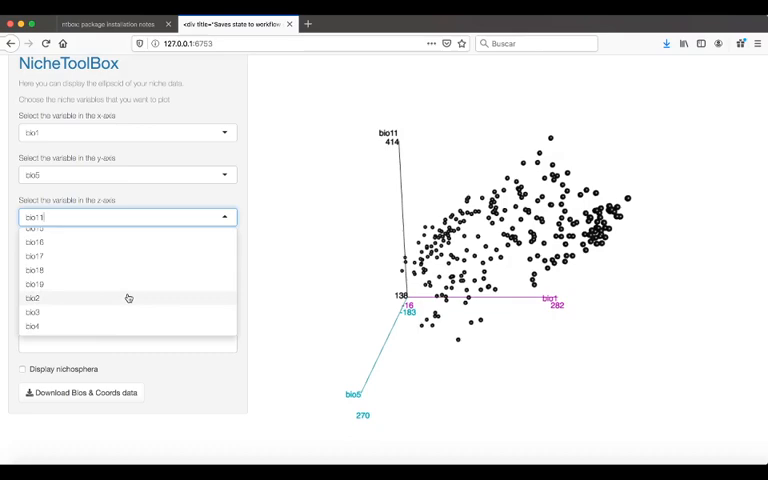
pyautogui.scroll(-3)
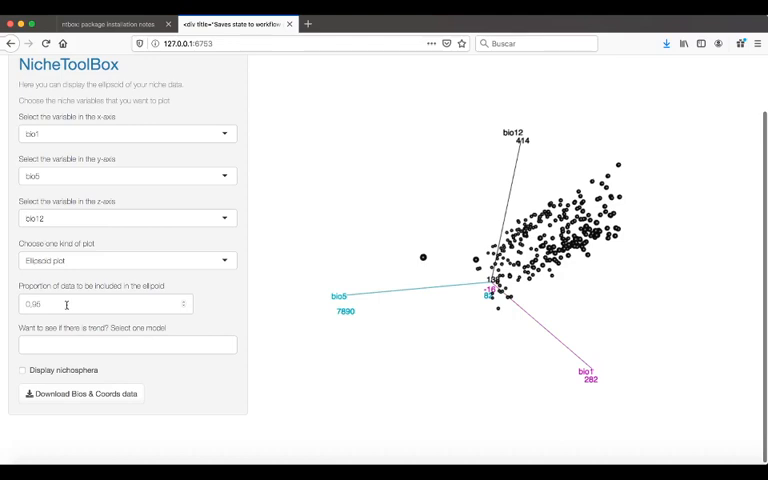
# Overlay Linear, Quadratic and Smooth trend surfaces on the known niche plot.
pyautogui.click(127, 345)
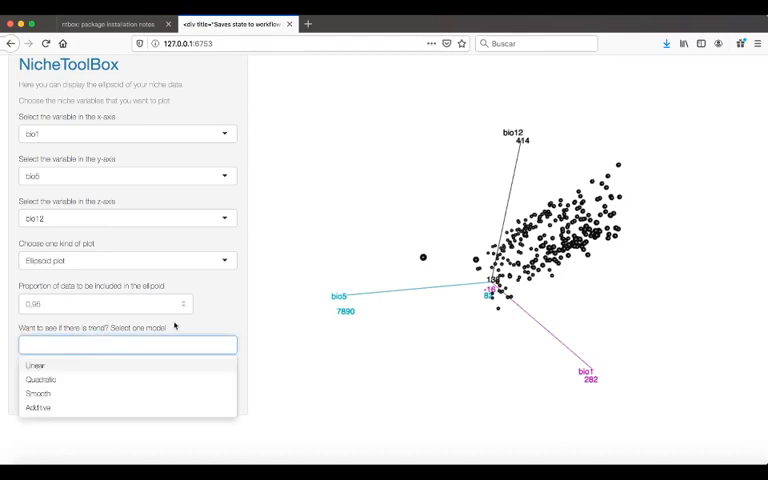
pyautogui.moveTo(505, 329)
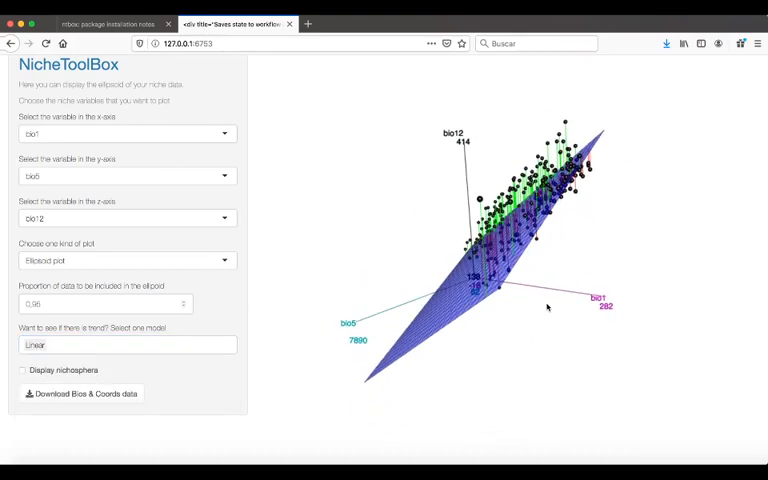
pyautogui.click(127, 344)
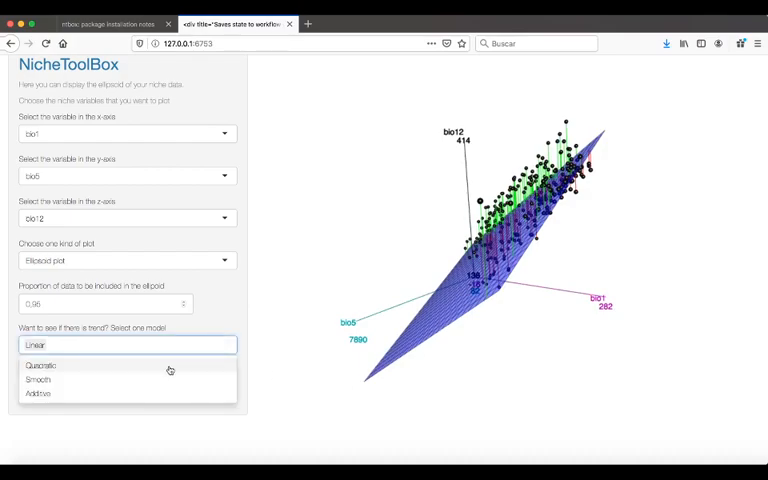
pyautogui.click(41, 365)
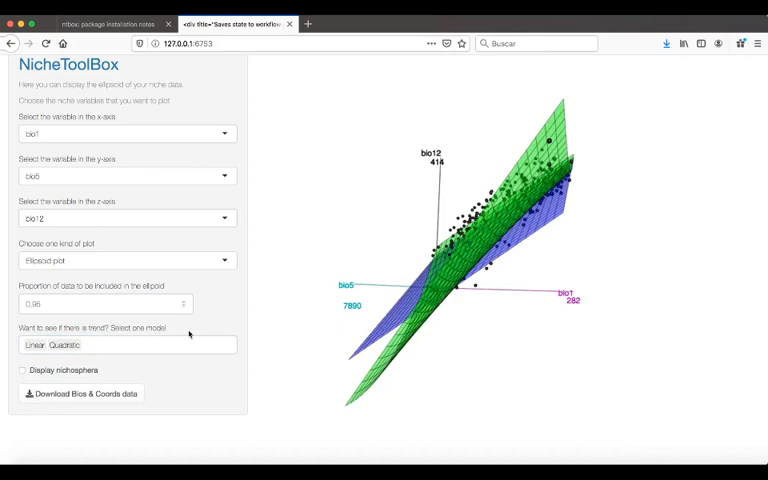
pyautogui.click(127, 344)
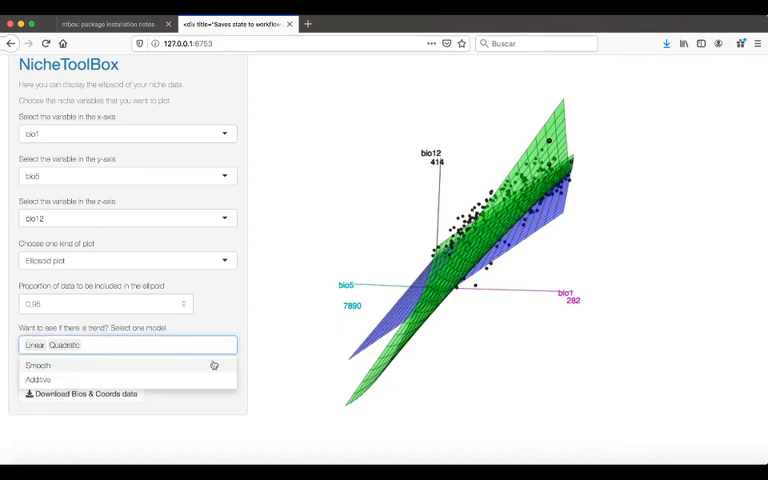
pyautogui.click(38, 365)
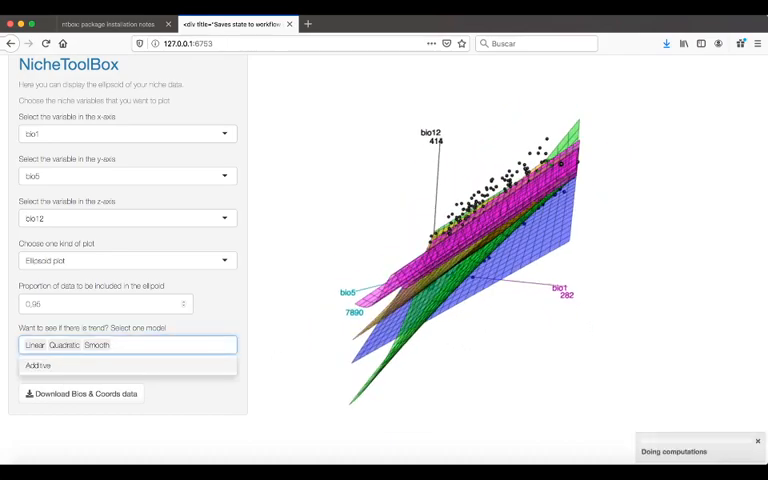
# Remove the trend surfaces, display the nichosphera ellipsoid, and rotate the plot.
pyautogui.click(126, 345)
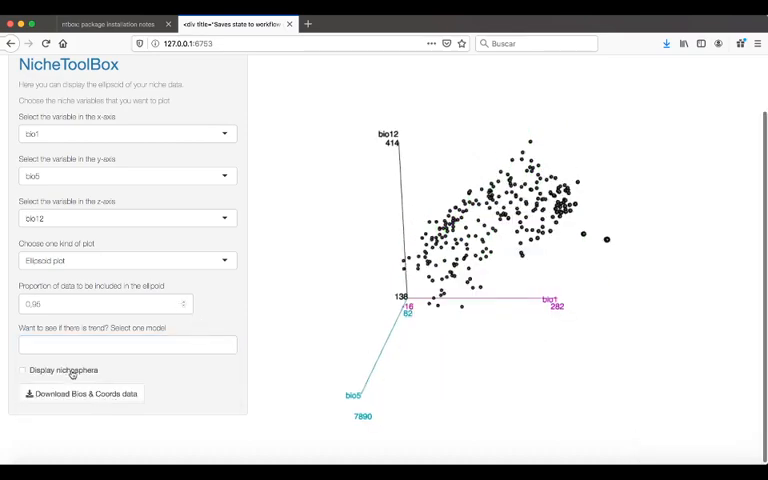
pyautogui.click(22, 370)
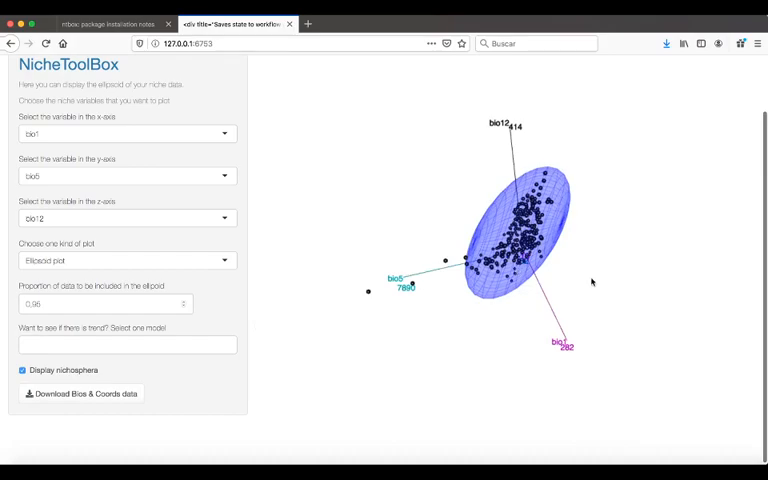
pyautogui.moveTo(590, 282); pyautogui.dragTo(507, 357)
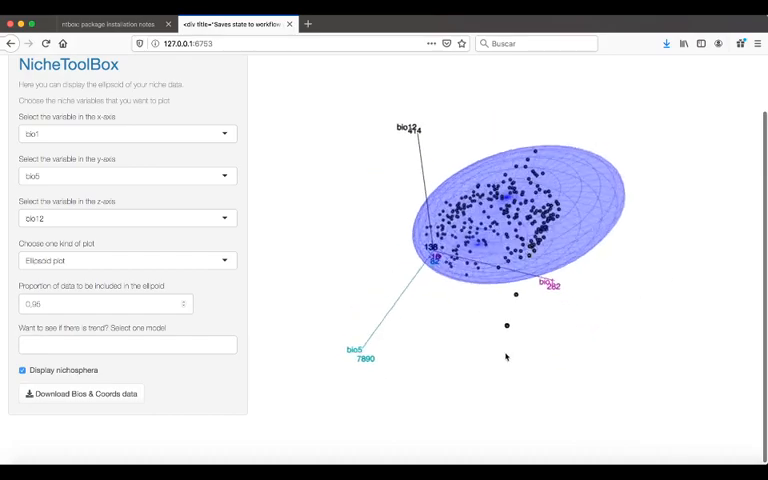